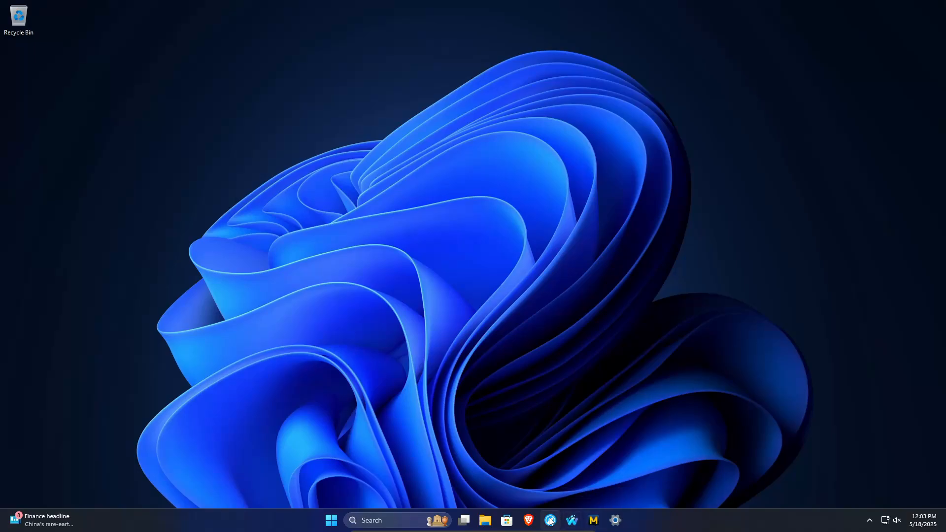
mouse_move(550, 521)
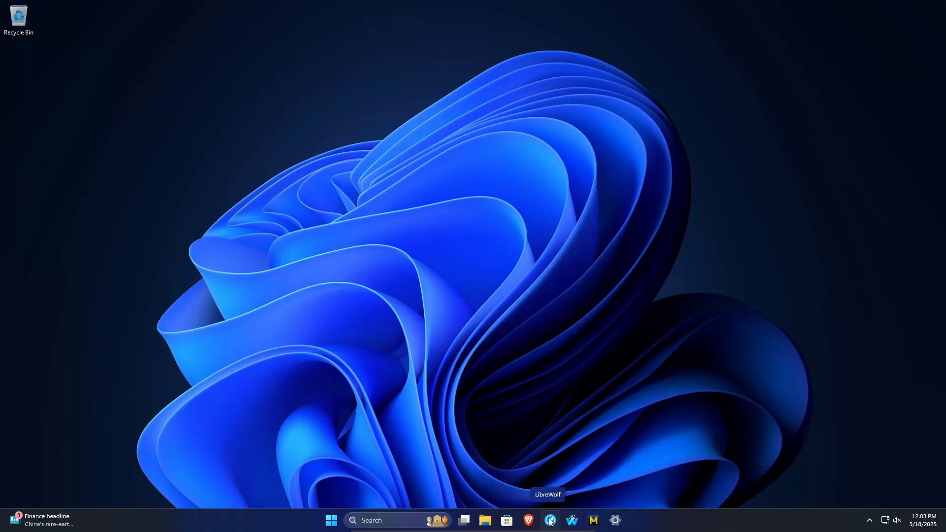
mouse_move(578, 460)
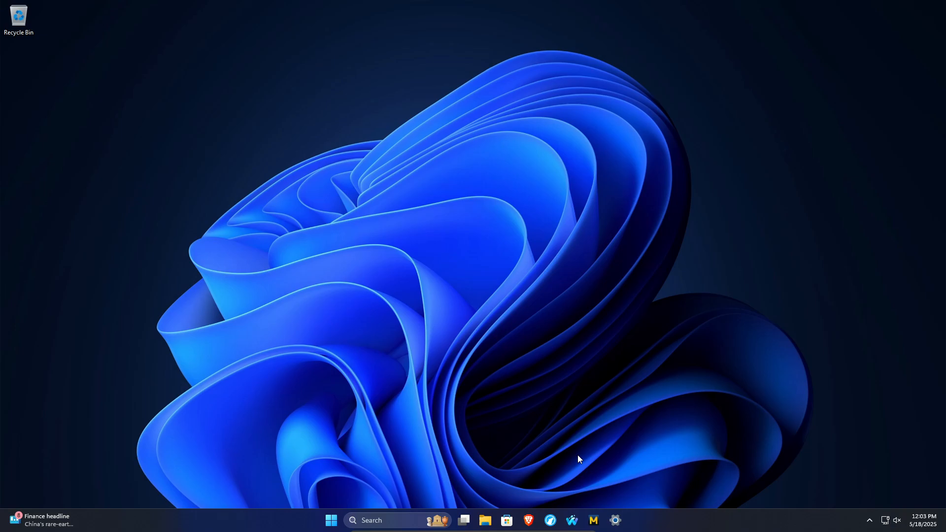
mouse_move(562, 465)
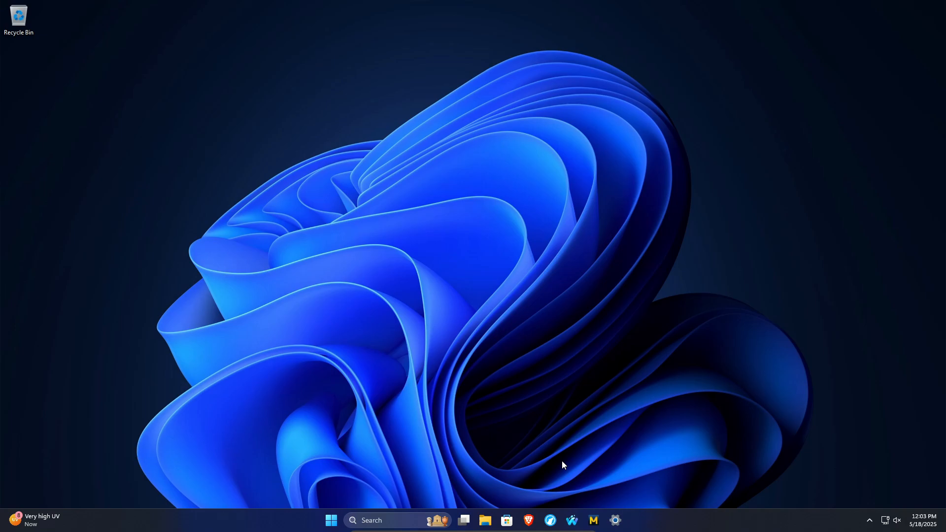
mouse_move(552, 471)
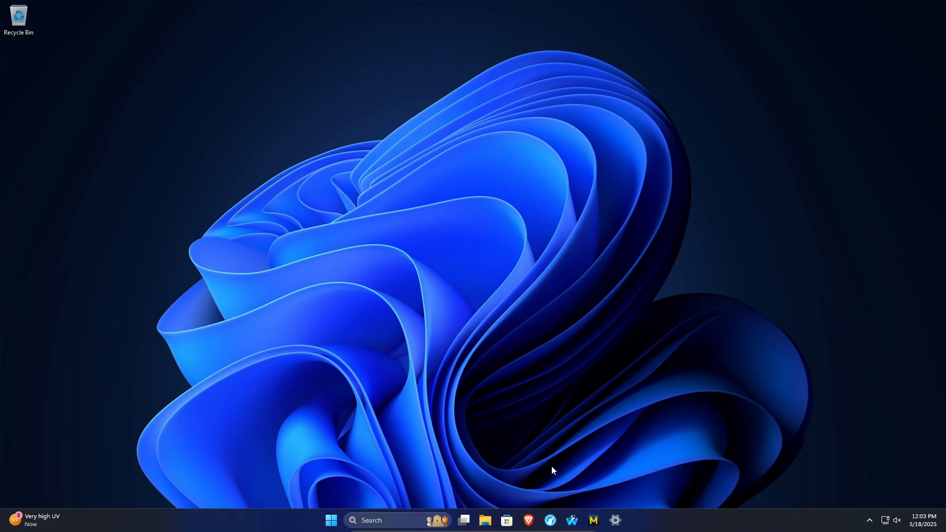
mouse_move(550, 520)
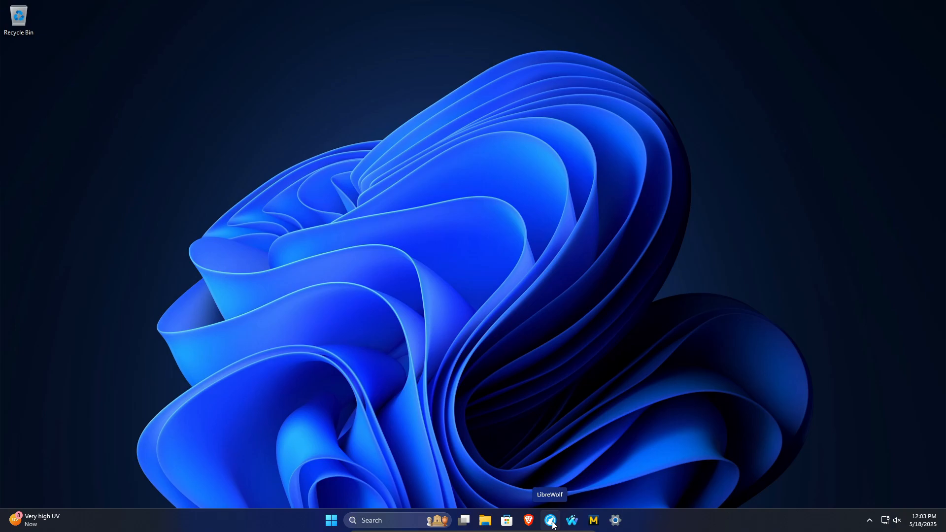
Confirm in LibreWolf's About dialog that version 137.0.2-1 is installed, then close it.
click(550, 521)
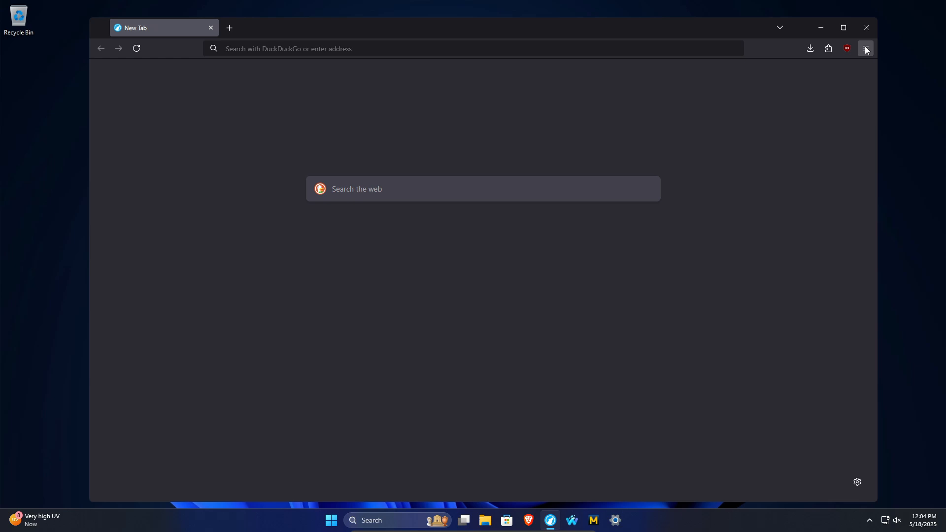
click(865, 48)
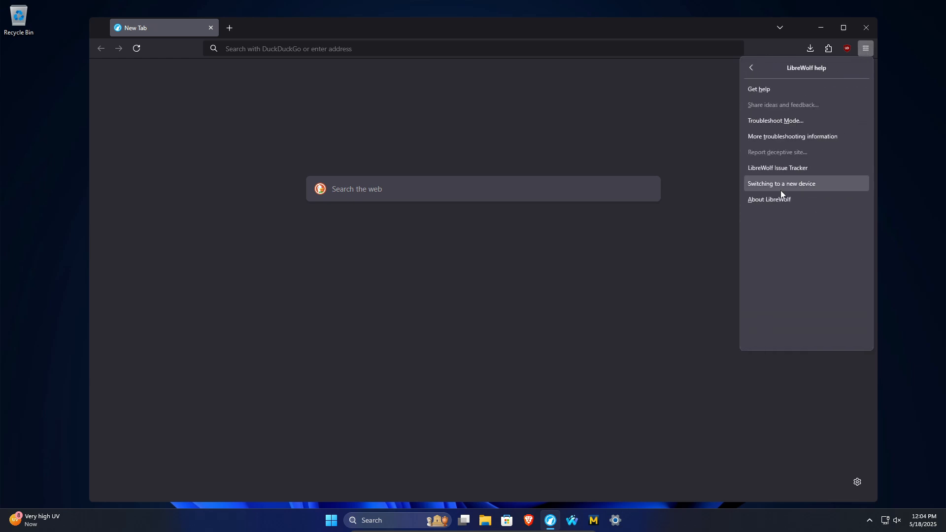
click(770, 199)
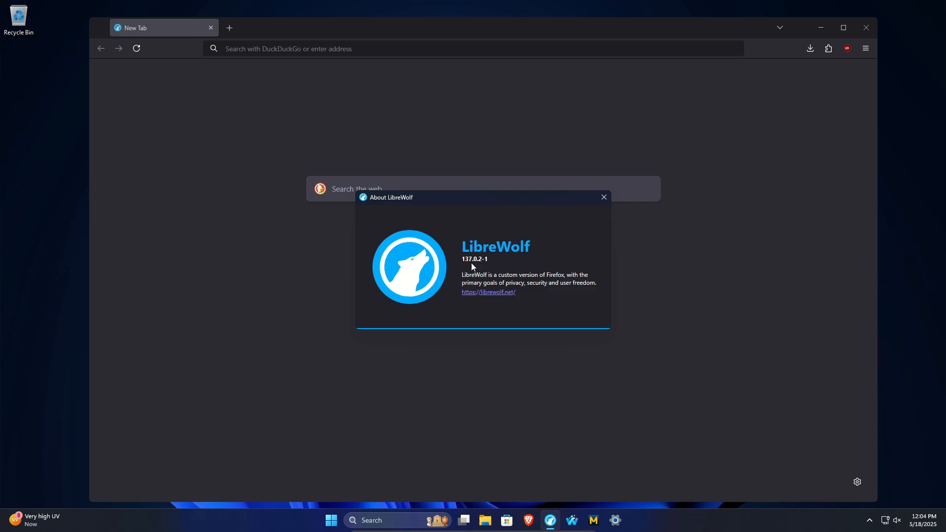
mouse_move(472, 258)
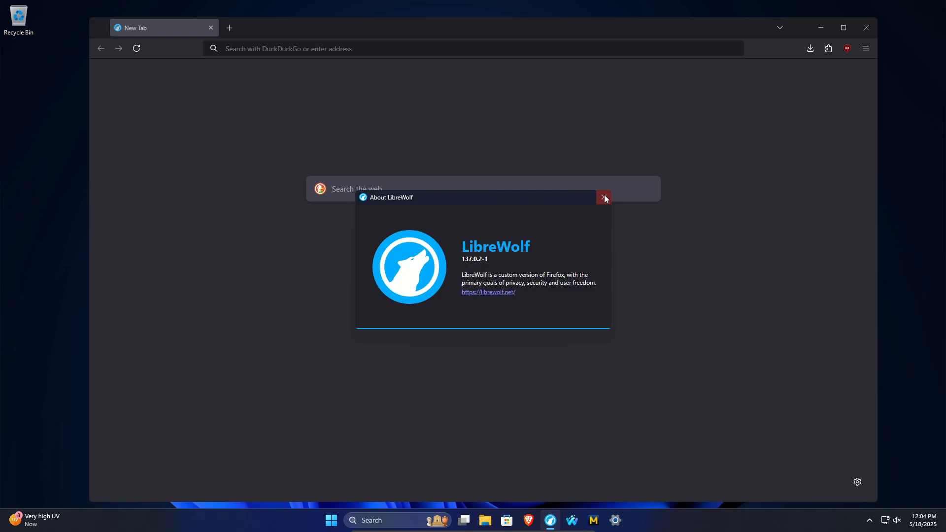
click(603, 198)
text(libre)
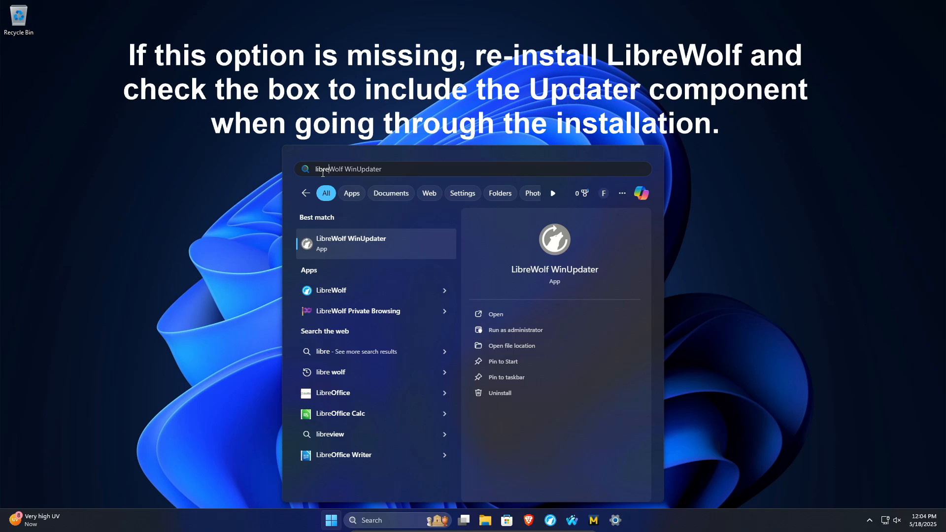
mouse_move(322, 246)
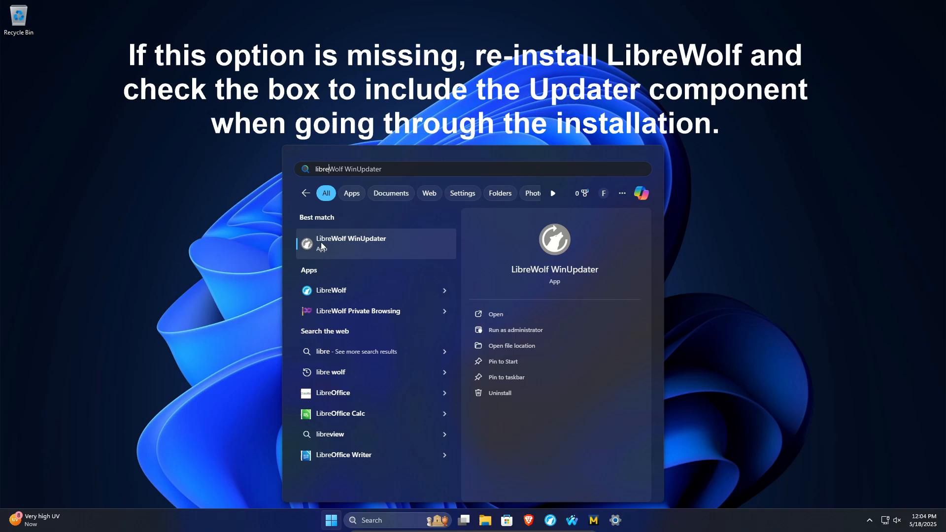
mouse_move(332, 247)
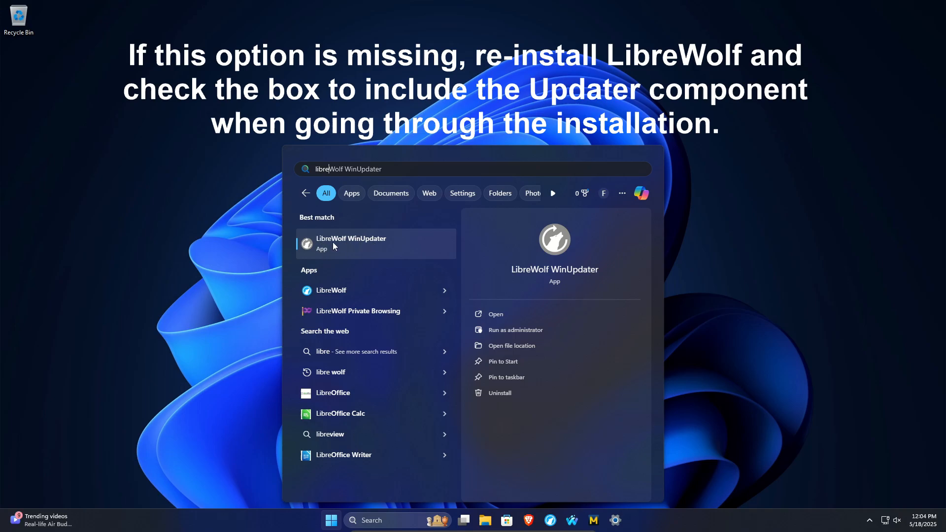
Launch the LibreWolf WinUpdater best match from Windows search.
click(351, 244)
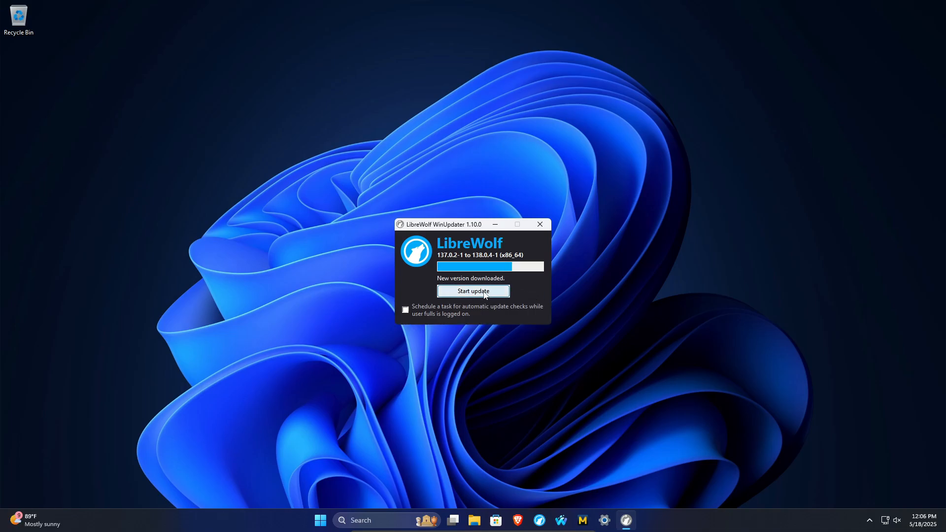
Install the downloaded 138.0.4-1 update, granting the installer admin permission.
click(472, 291)
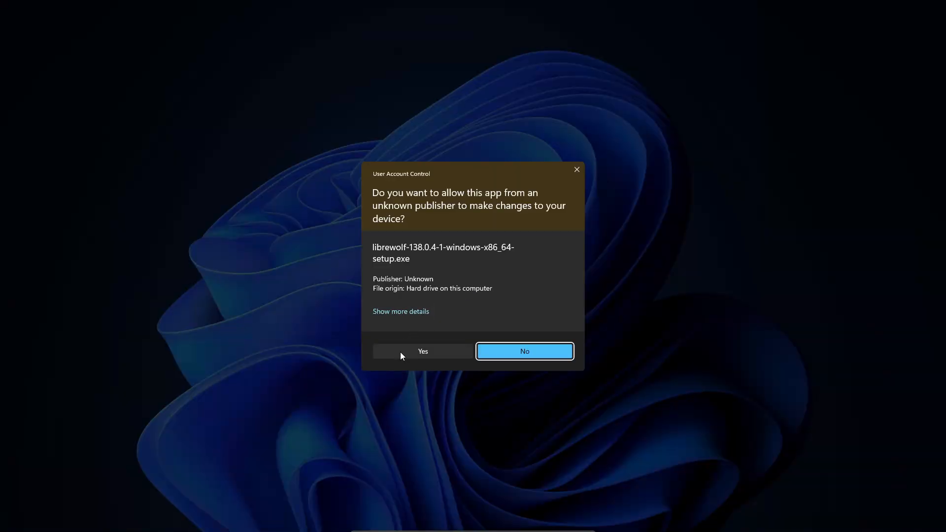
click(422, 352)
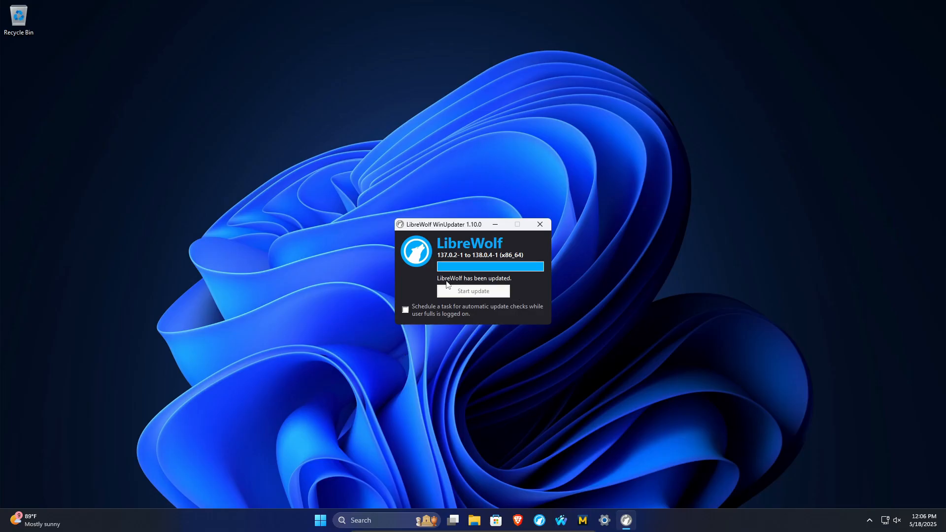
mouse_move(415, 296)
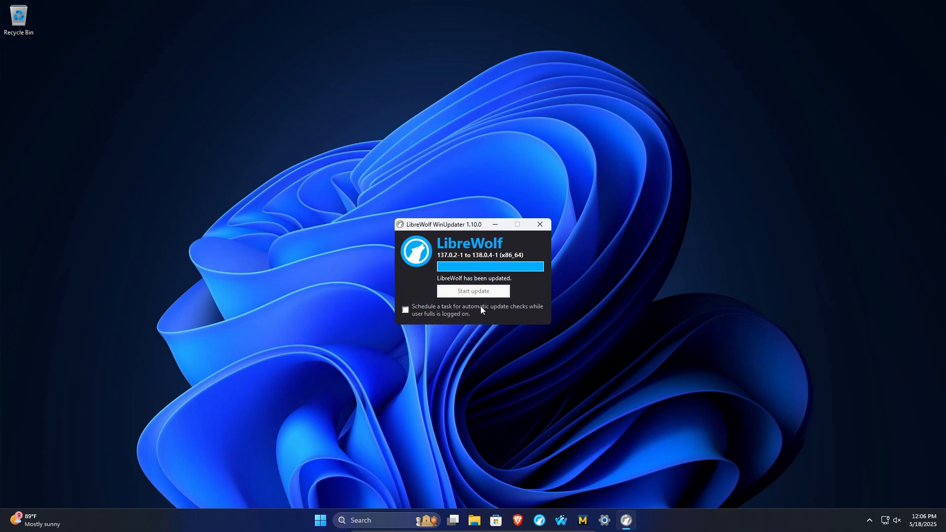
mouse_move(453, 320)
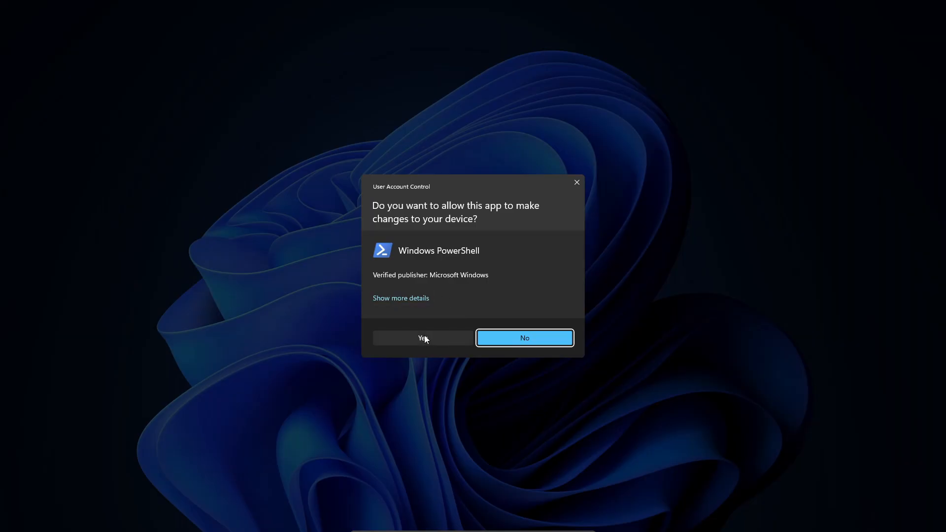
Allow PowerShell to create the scheduled update-check task, then close WinUpdater.
click(422, 338)
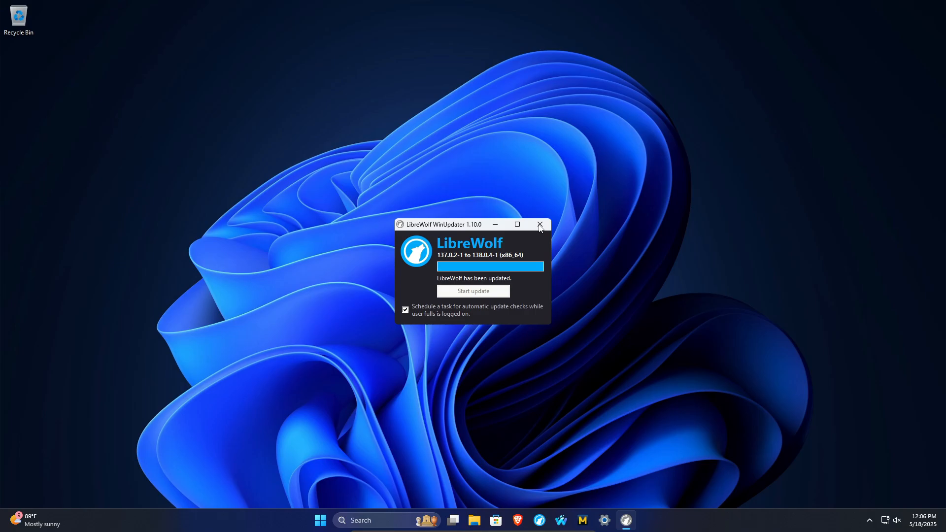
click(539, 224)
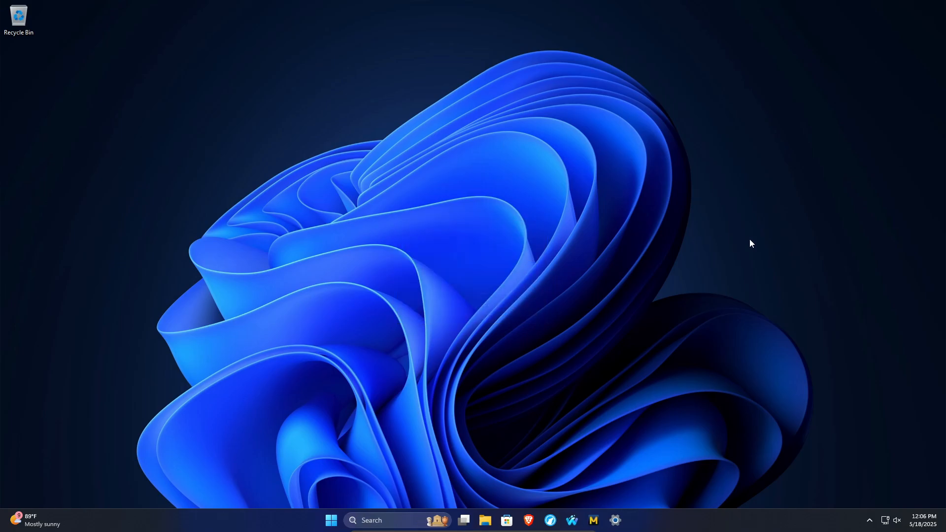